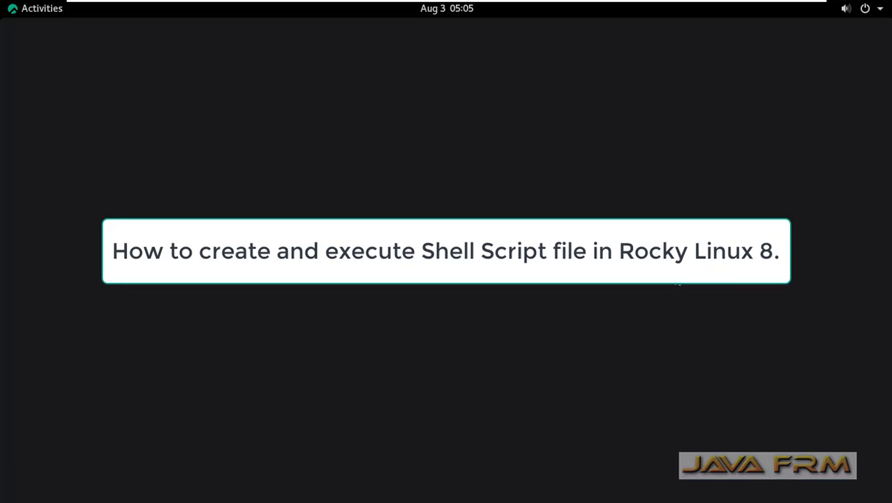
- Launch GNOME Terminal from the Activities overview dash
{"action": "left_click", "coordinate": [41, 8]}
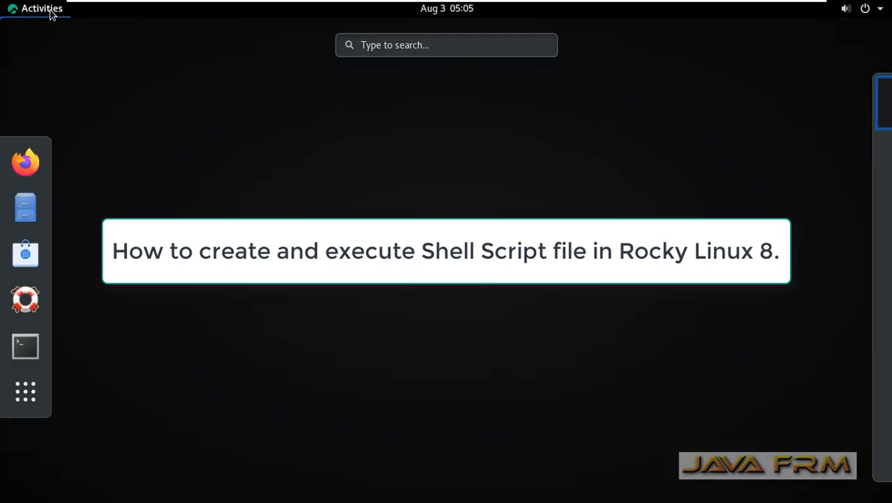
{"action": "left_click", "coordinate": [25, 347]}
{"action": "type", "text": "ls"}
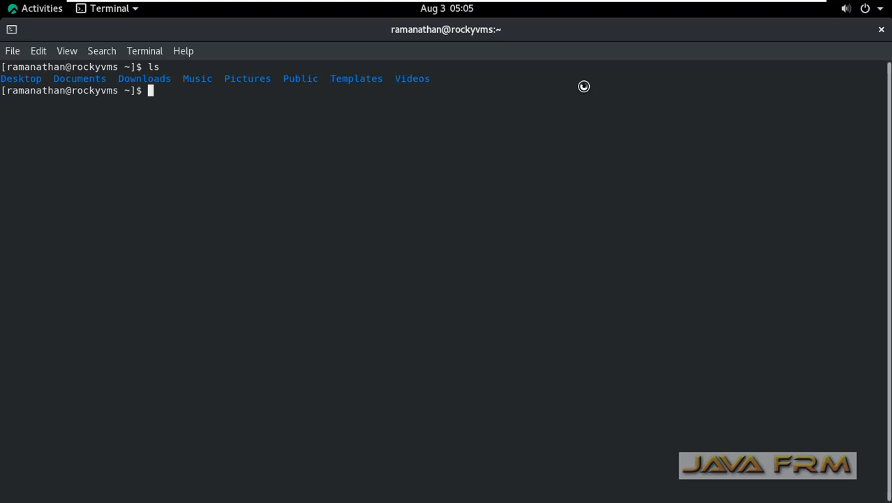
- Confirm the home directory with pwd and create welcome.sh in Vim
{"action": "type", "text": "pwd"}
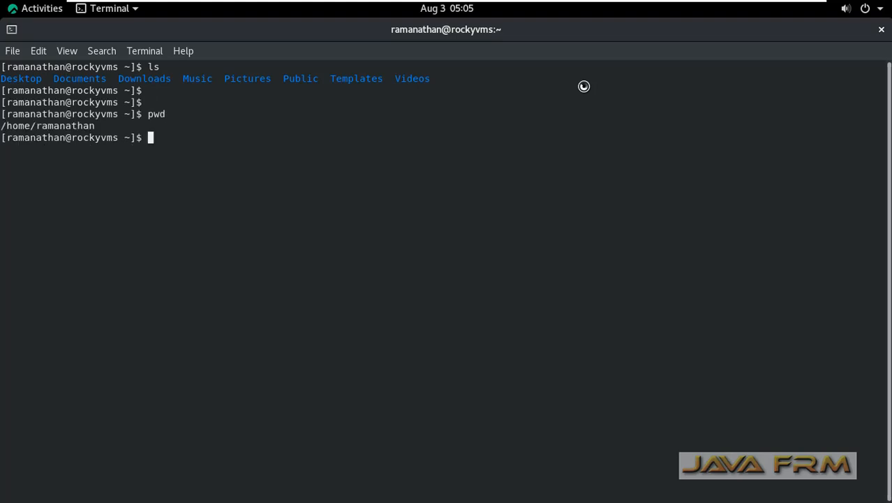
{"action": "type", "text": "vim w"}
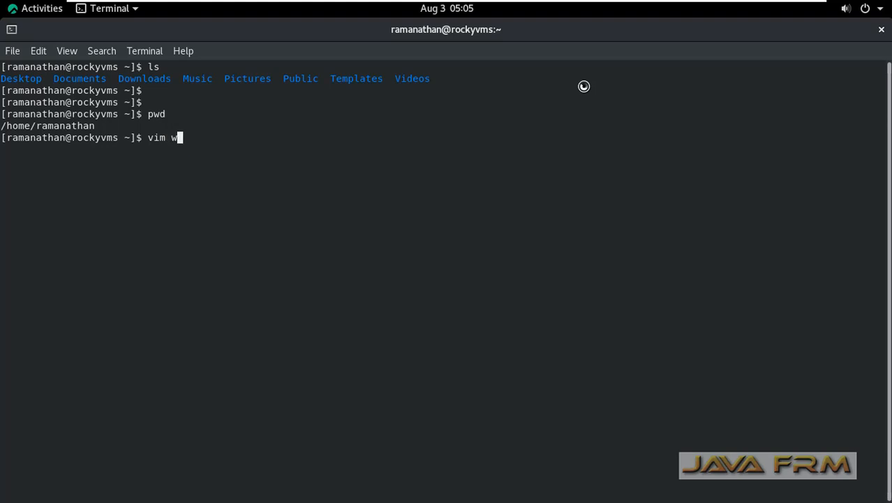
{"action": "type", "text": "elcome.sh"}
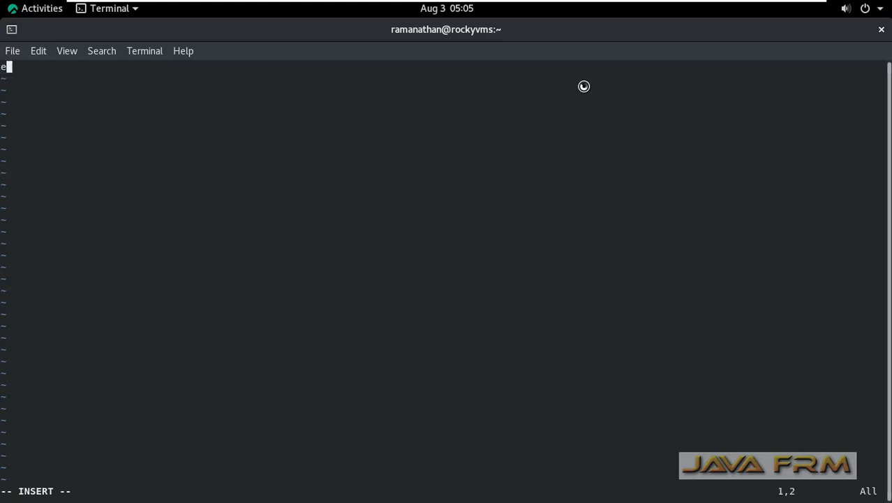
- Write the first script line: echo "Welcome To"
{"action": "type", "text": "cho \"W"}
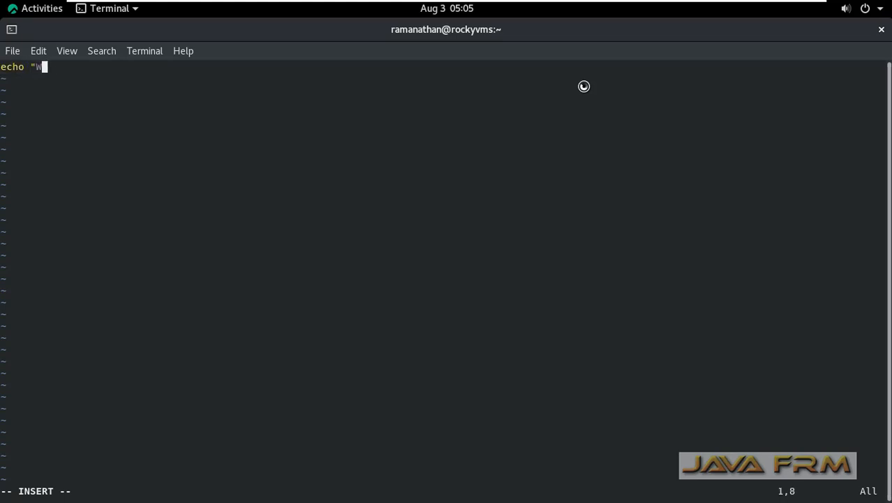
{"action": "type", "text": "elcome"}
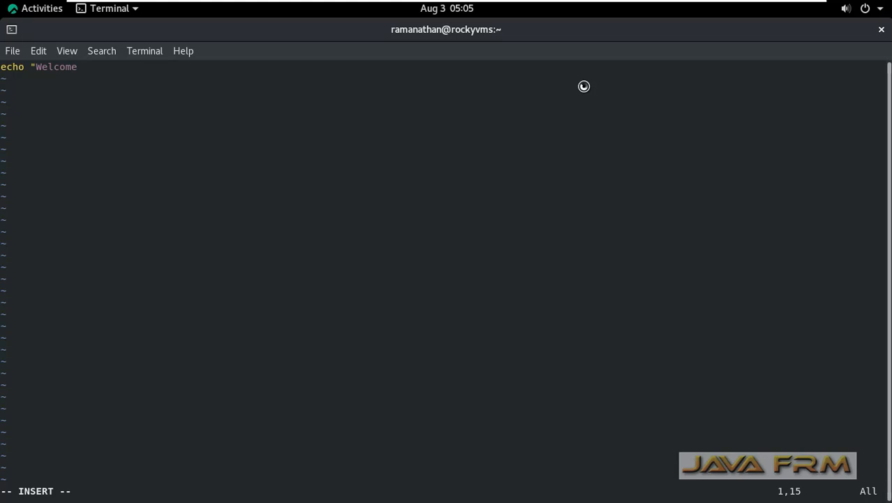
{"action": "type", "text": "To"}
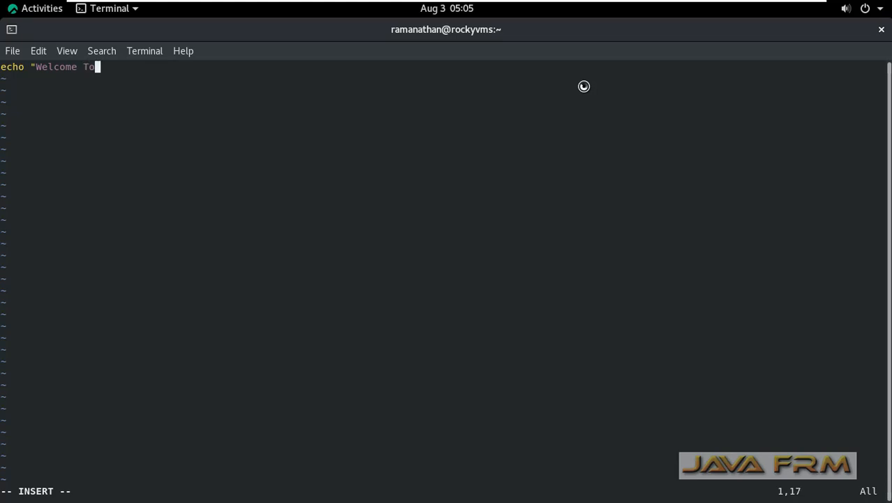
{"action": "type", "text": "\""}
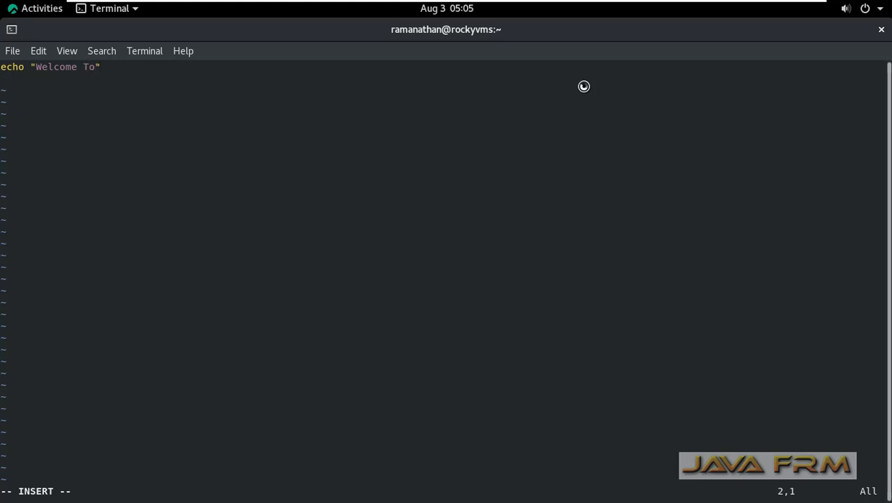
- Add the line cat /etc/os-release |grep PRETTY and leave insert mode
{"action": "type", "text": "cat"}
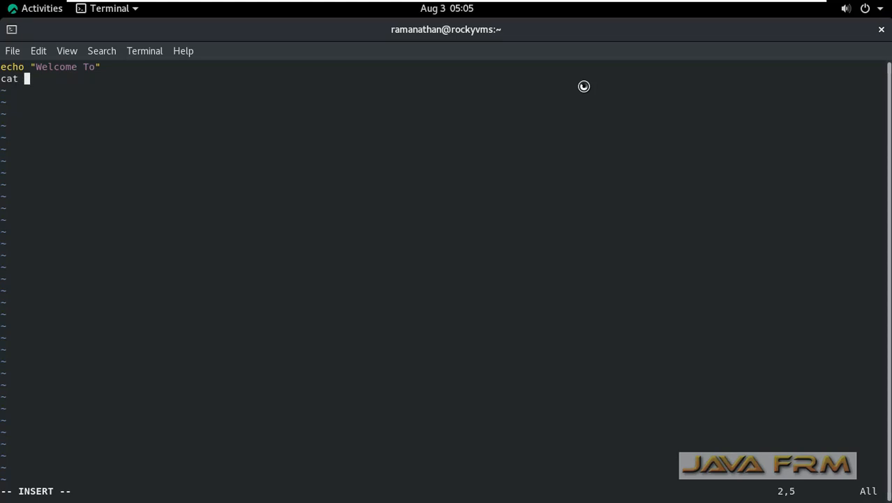
{"action": "type", "text": "/etc"}
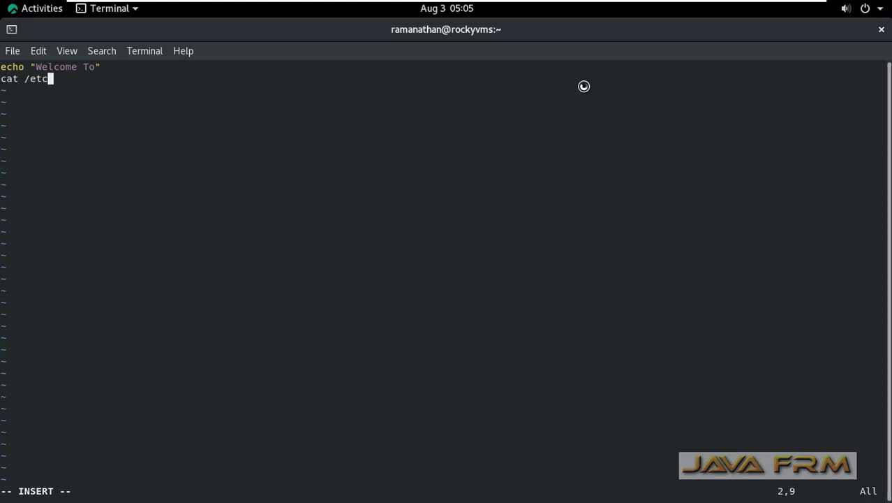
{"action": "type", "text": "/os-release"}
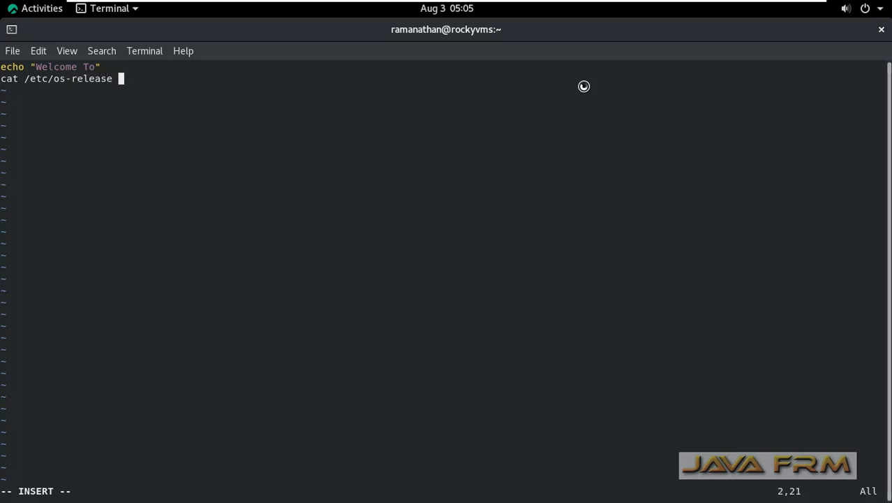
{"action": "type", "text": "|grep"}
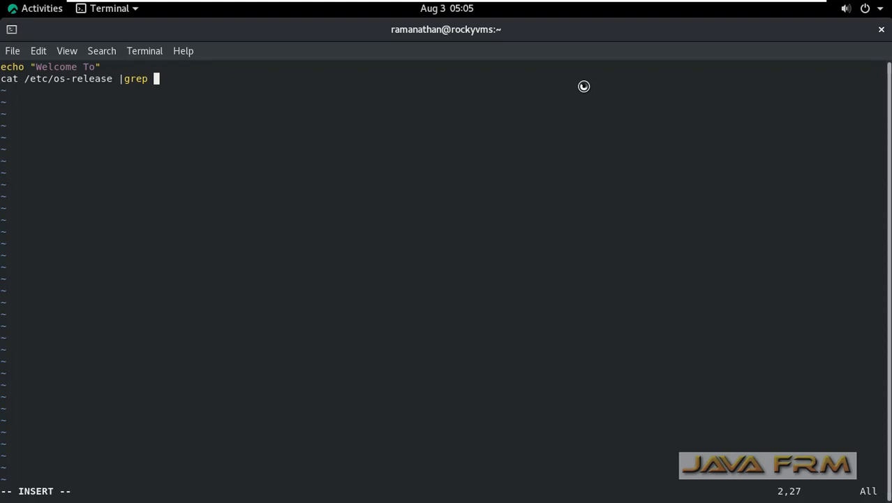
{"action": "type", "text": "PRE"}
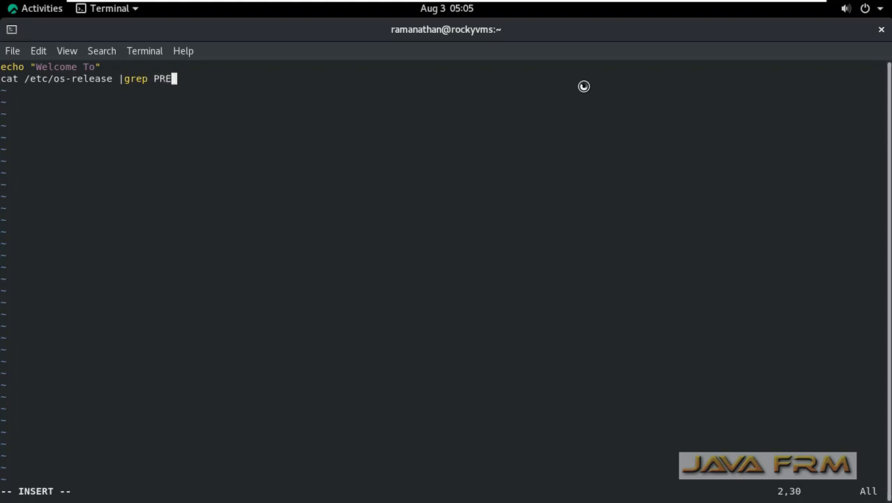
{"action": "type", "text": "TY"}
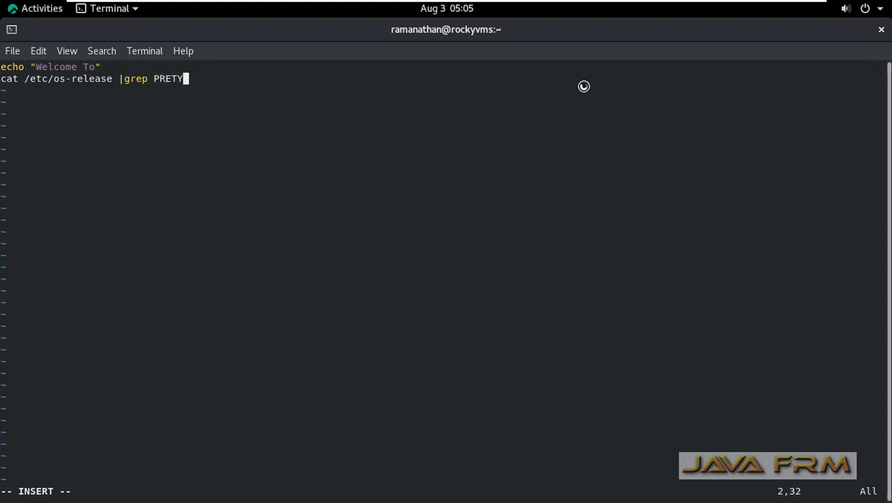
{"action": "type", "text": "Y"}
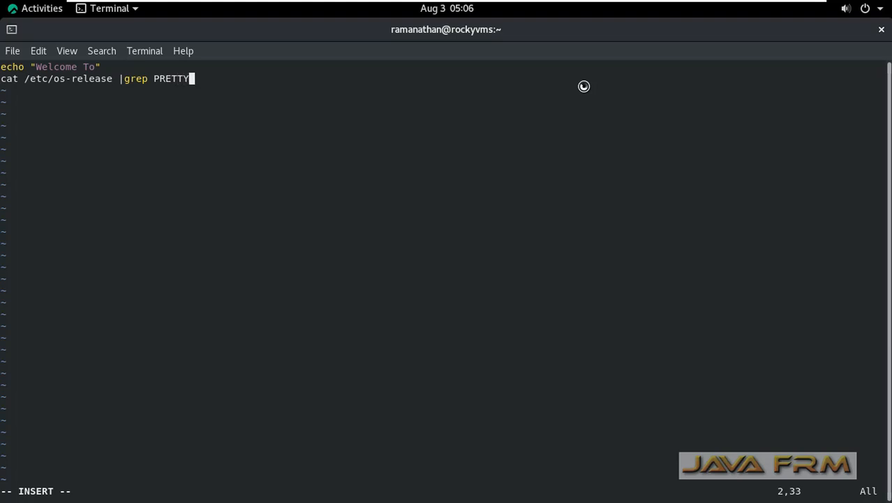
{"action": "key", "text": "BackSpace"}
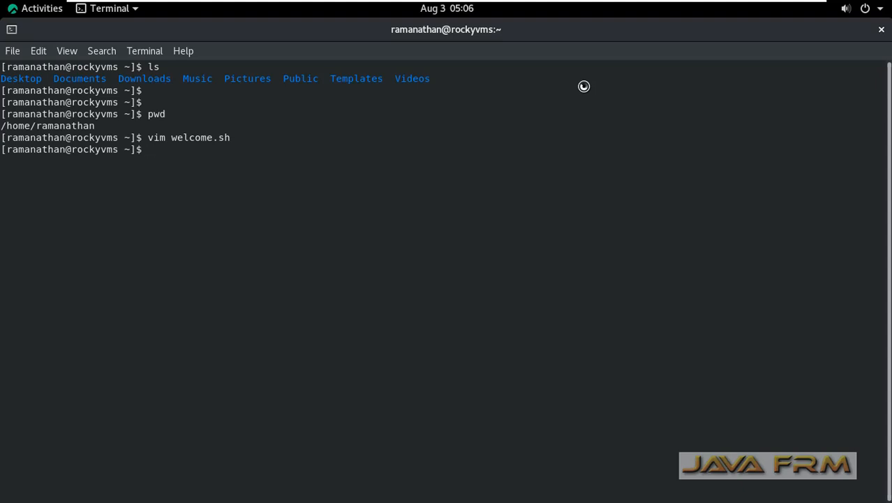
- List the home folder with ls and ls -lt to see welcome.sh's permissions
{"action": "type", "text": "ls"}
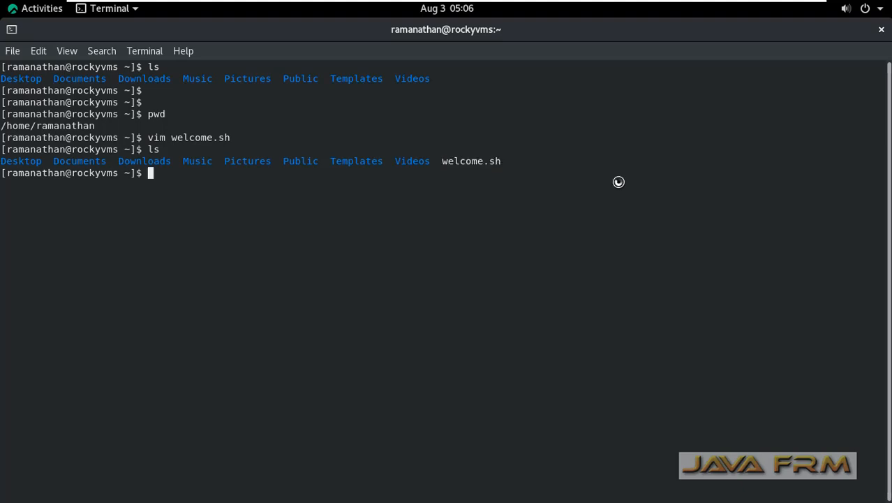
{"action": "type", "text": "ls -ltr"}
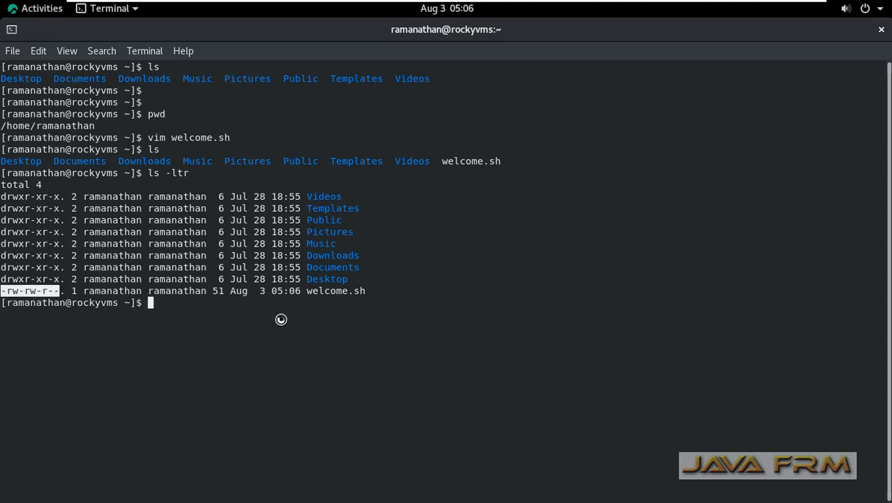
- Run chmod +x welcome.sh, verify rwx with ls -ltr, and type clear
{"action": "type", "text": "c"}
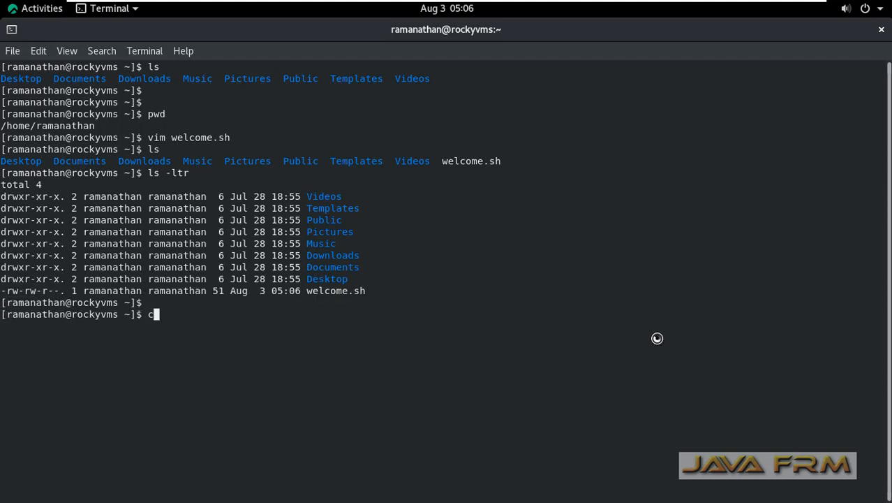
{"action": "type", "text": "hmod +"}
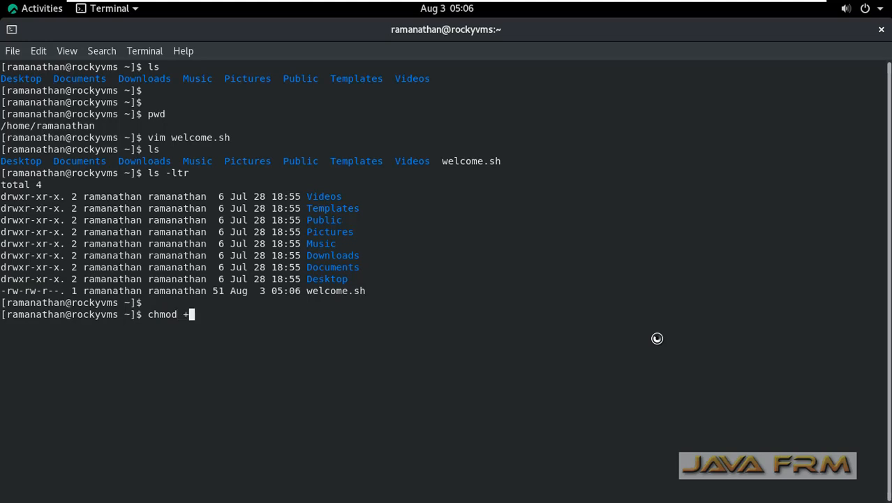
{"action": "type", "text": "x welcome.sh"}
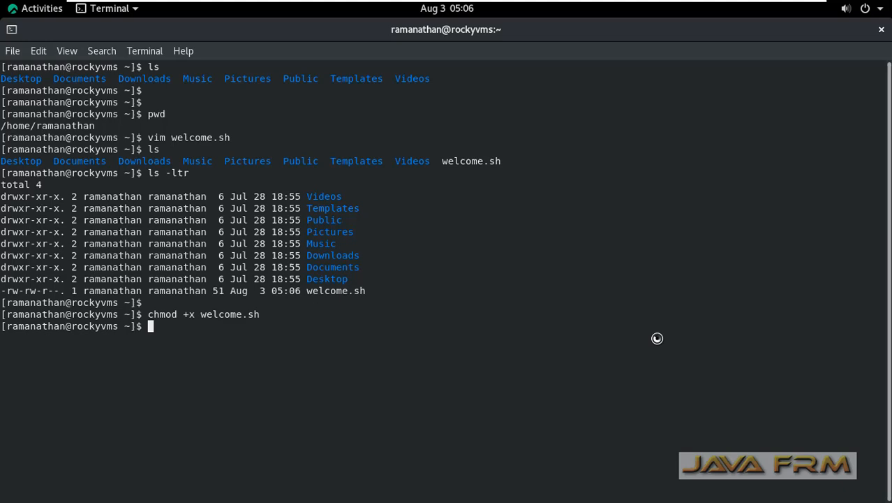
{"action": "type", "text": "ls -ltr"}
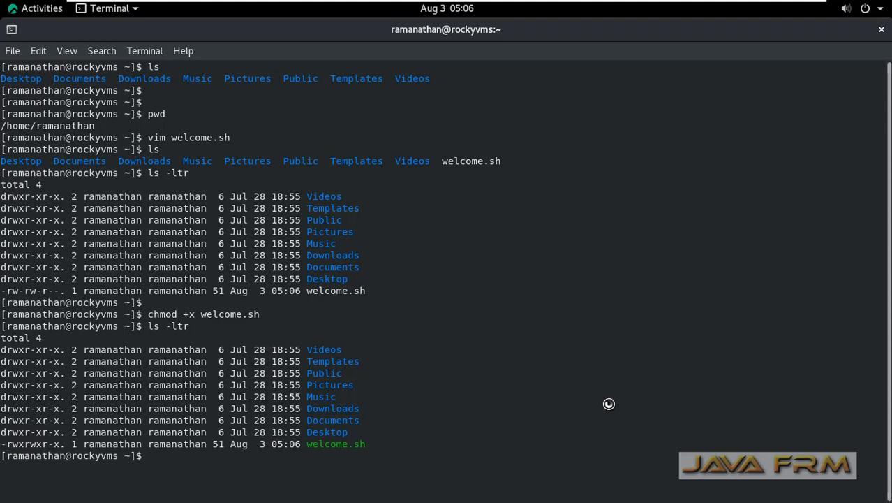
{"action": "type", "text": "clear"}
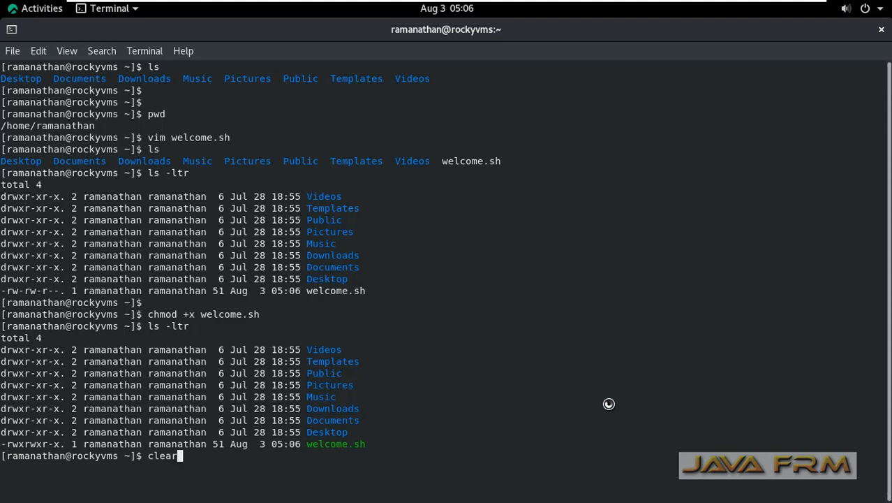
- Clear the screen and run welcome.sh both as ./welcome.sh and via sh, twice
{"action": "key", "text": "Return"}
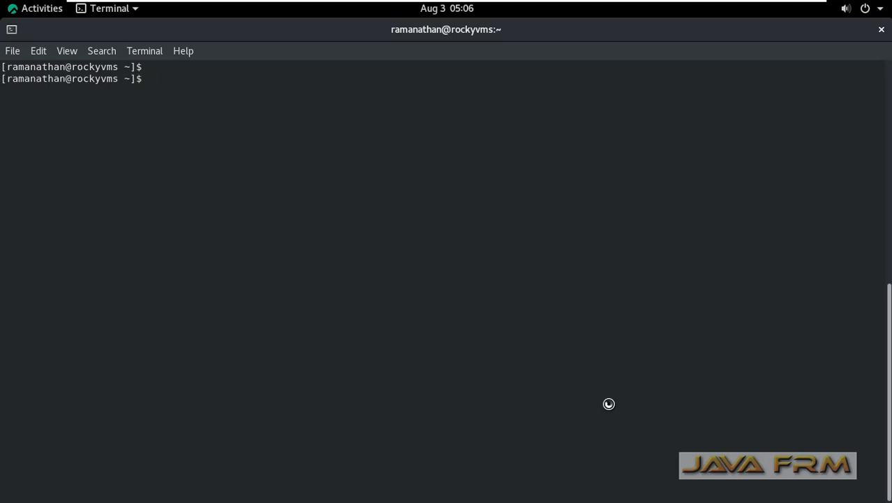
{"action": "type", "text": "./welcome.sh"}
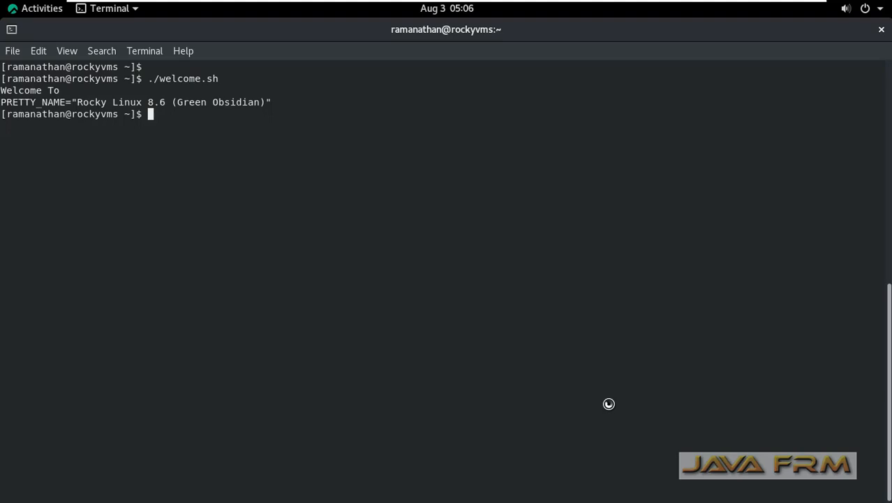
{"action": "type", "text": "sh"}
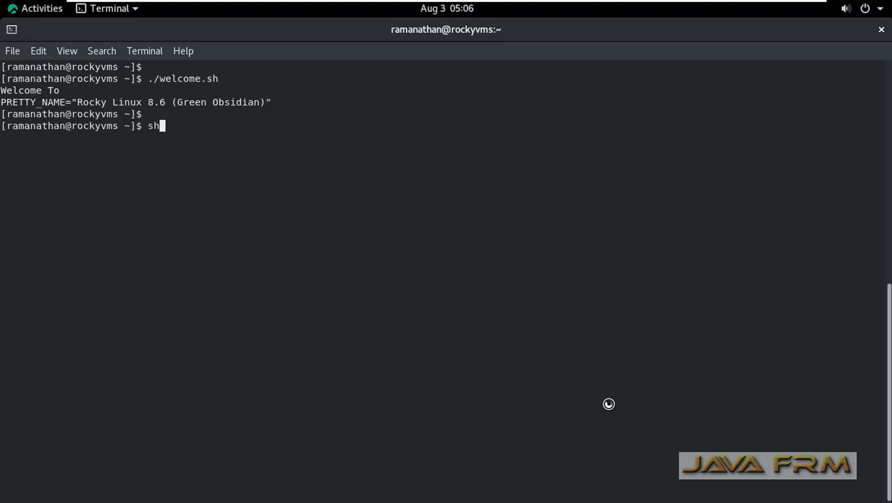
{"action": "type", "text": "welcome.sh"}
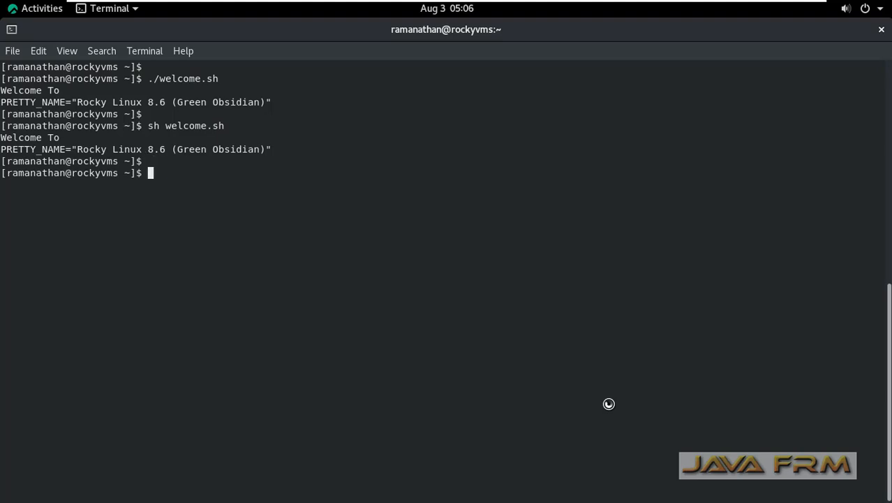
{"action": "type", "text": "./welcome."}
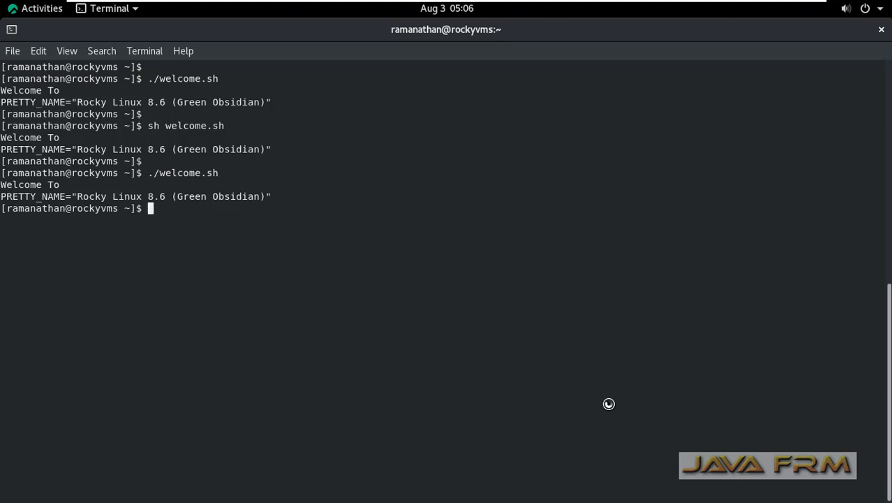
{"action": "type", "text": "sh welcome.sh"}
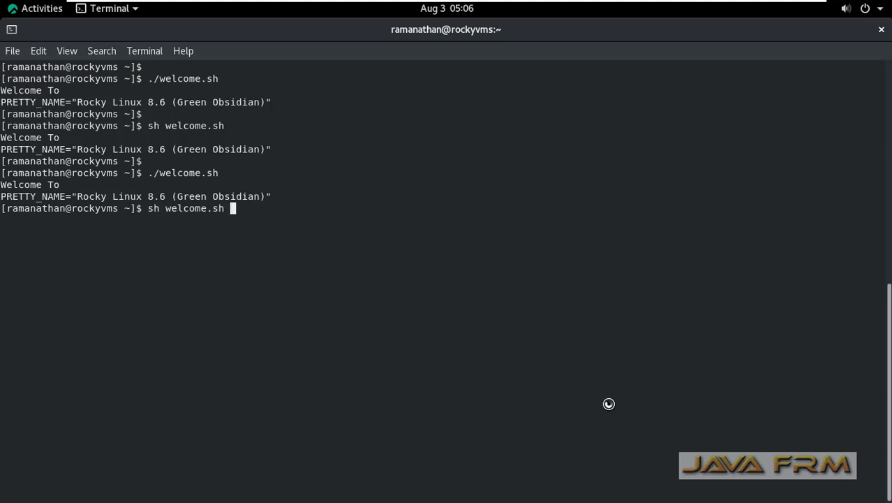